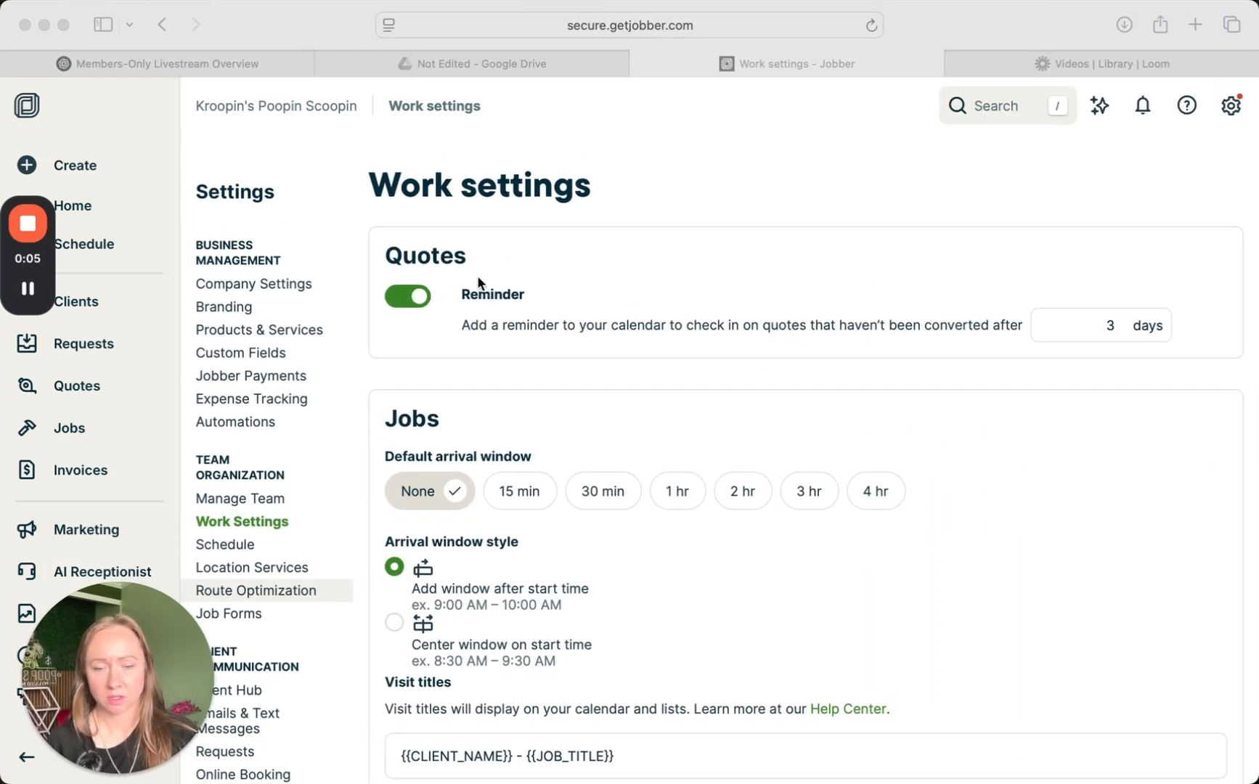
{"action": "mouse_move", "coordinate": [521, 346]}
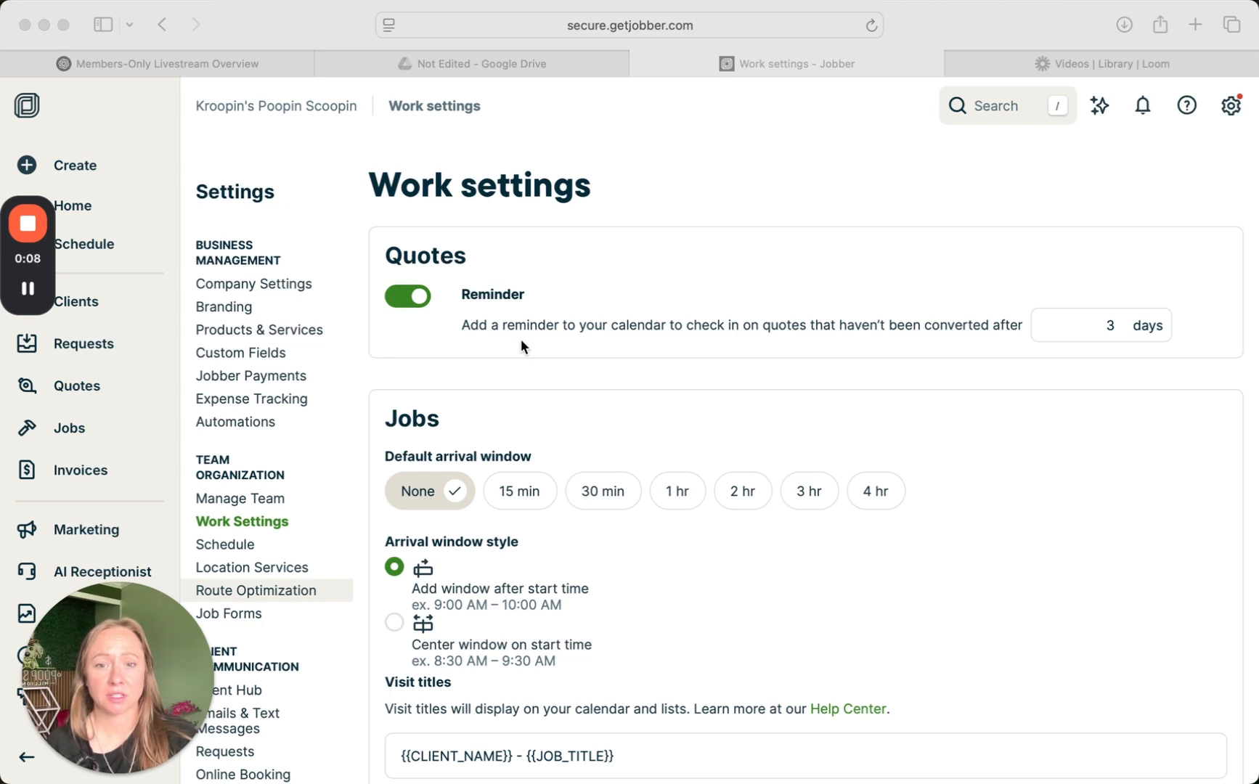
{"action": "mouse_move", "coordinate": [719, 343]}
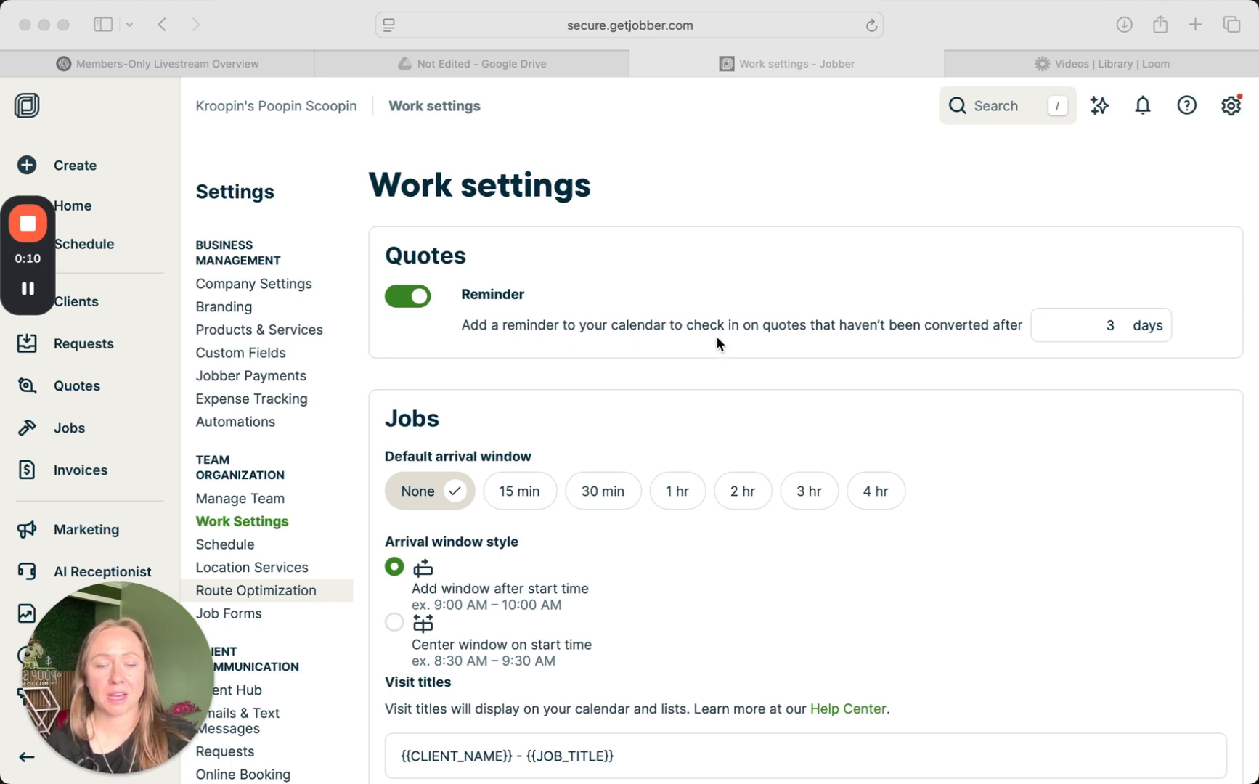
{"action": "mouse_move", "coordinate": [852, 345]}
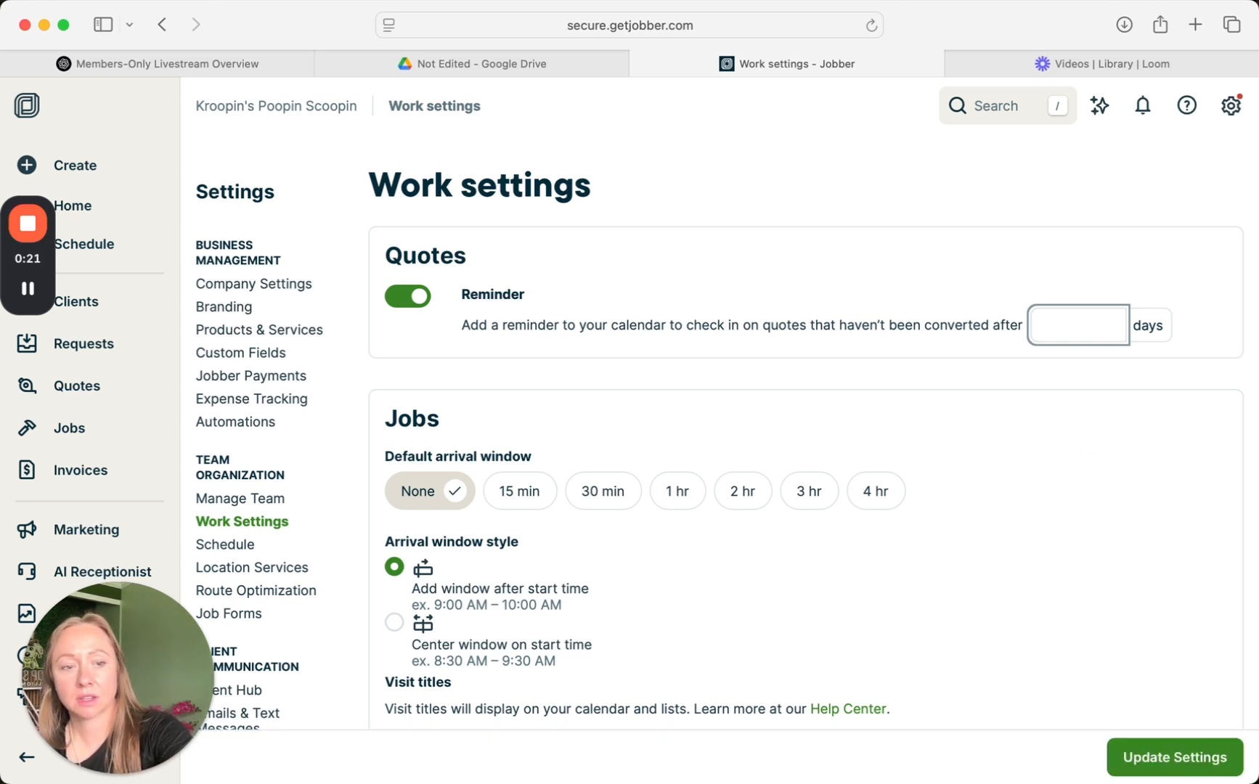
Enter 1 day as the quote reminder interval for unconverted quotes.
{"action": "type", "text": "1"}
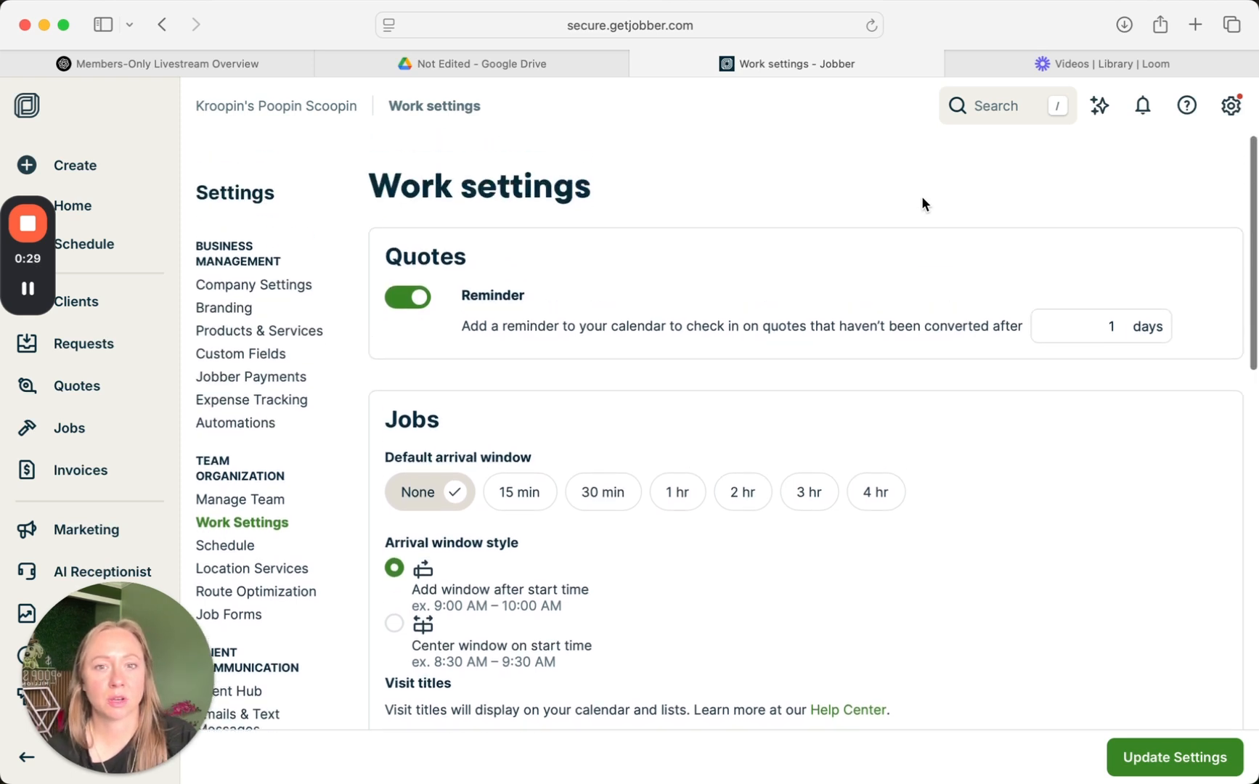
{"action": "scroll", "scroll_direction": "down", "scroll_amount": 3}
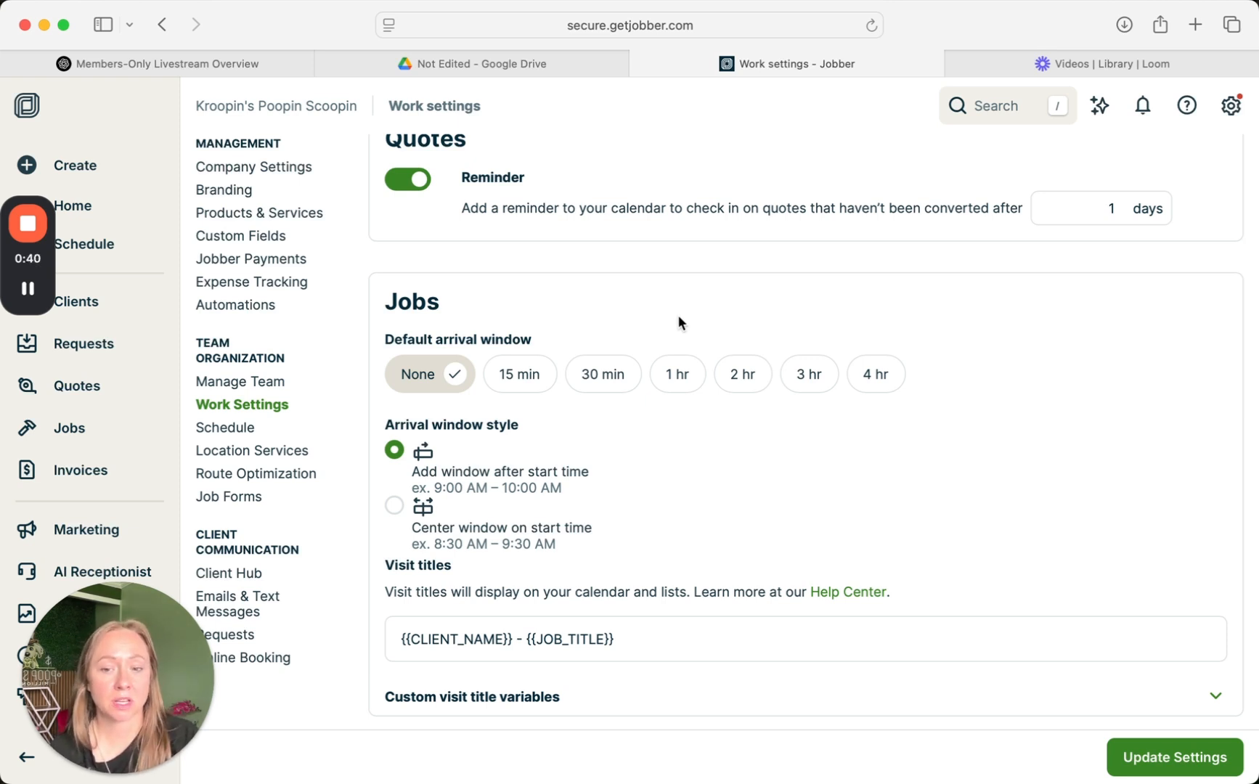
Scroll to Invoices and open the payment due dropdown currently set to Net 30.
{"action": "scroll", "scroll_direction": "down", "scroll_amount": 3}
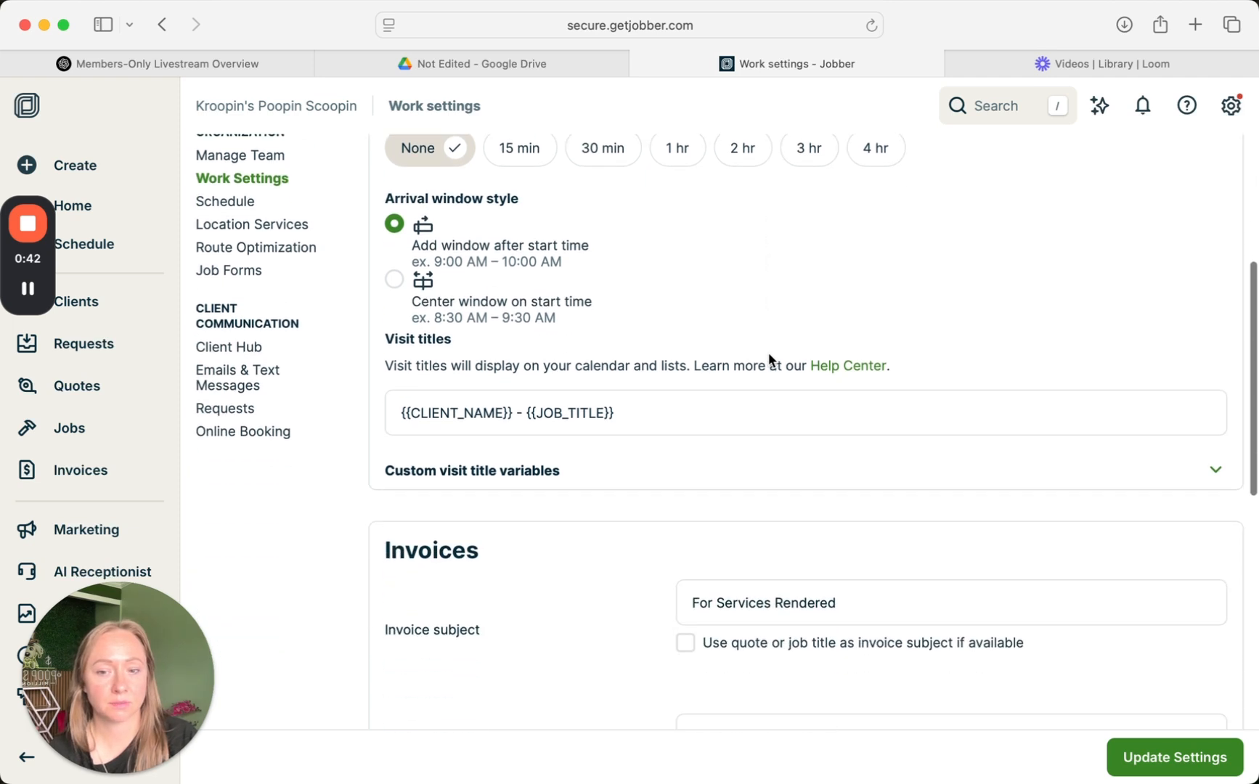
{"action": "scroll", "scroll_direction": "down", "scroll_amount": 3}
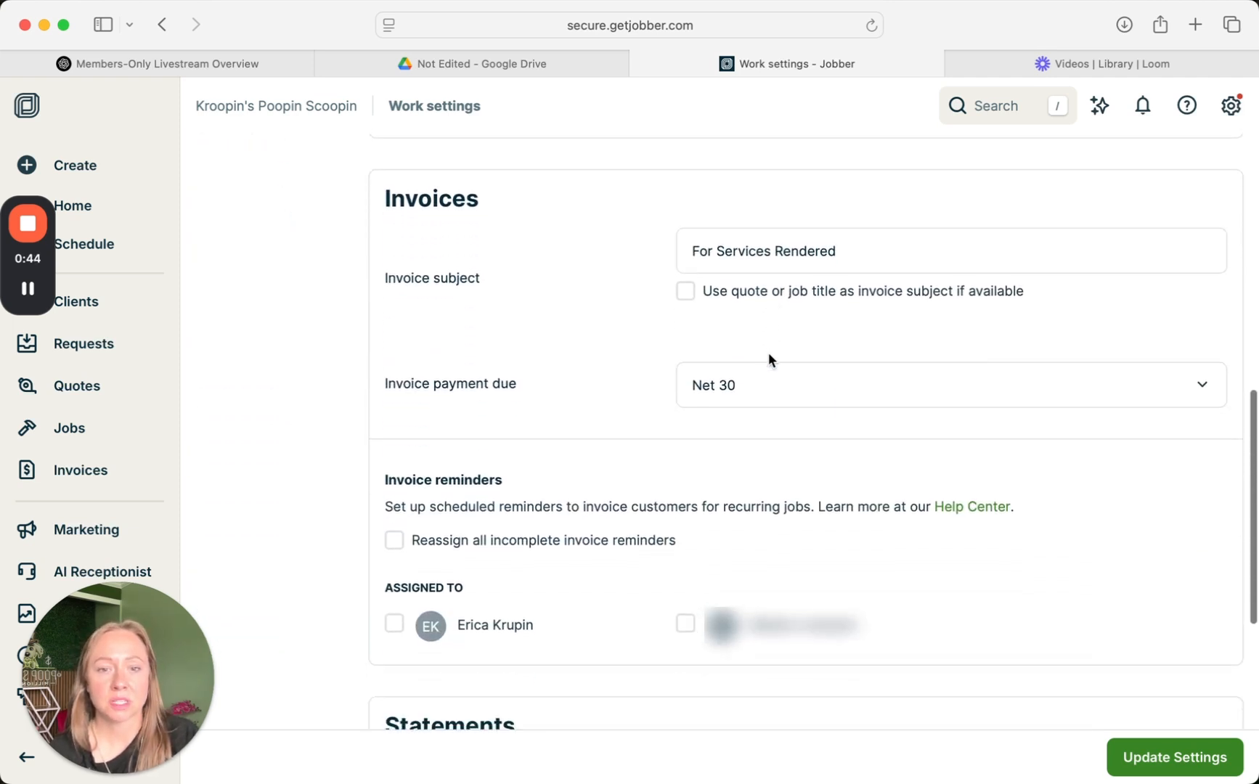
{"action": "scroll", "scroll_direction": "down", "scroll_amount": 3}
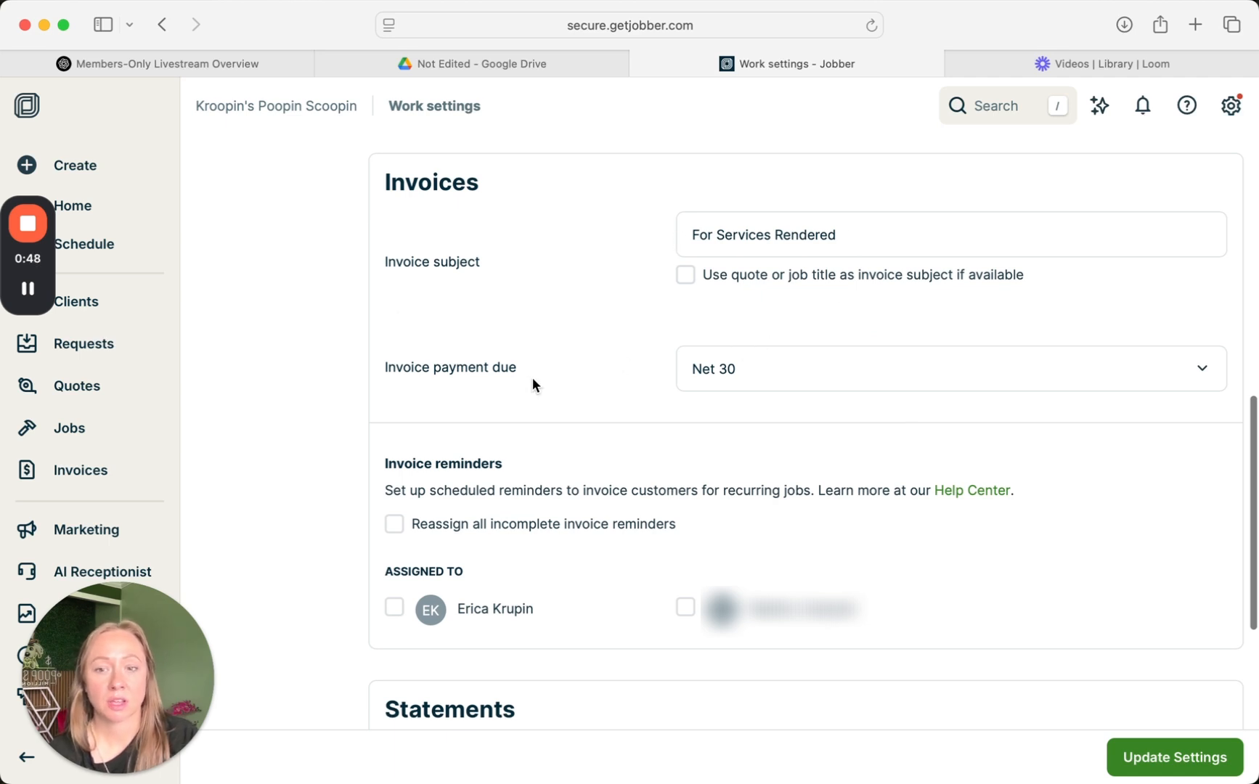
{"action": "left_click", "coordinate": [948, 369]}
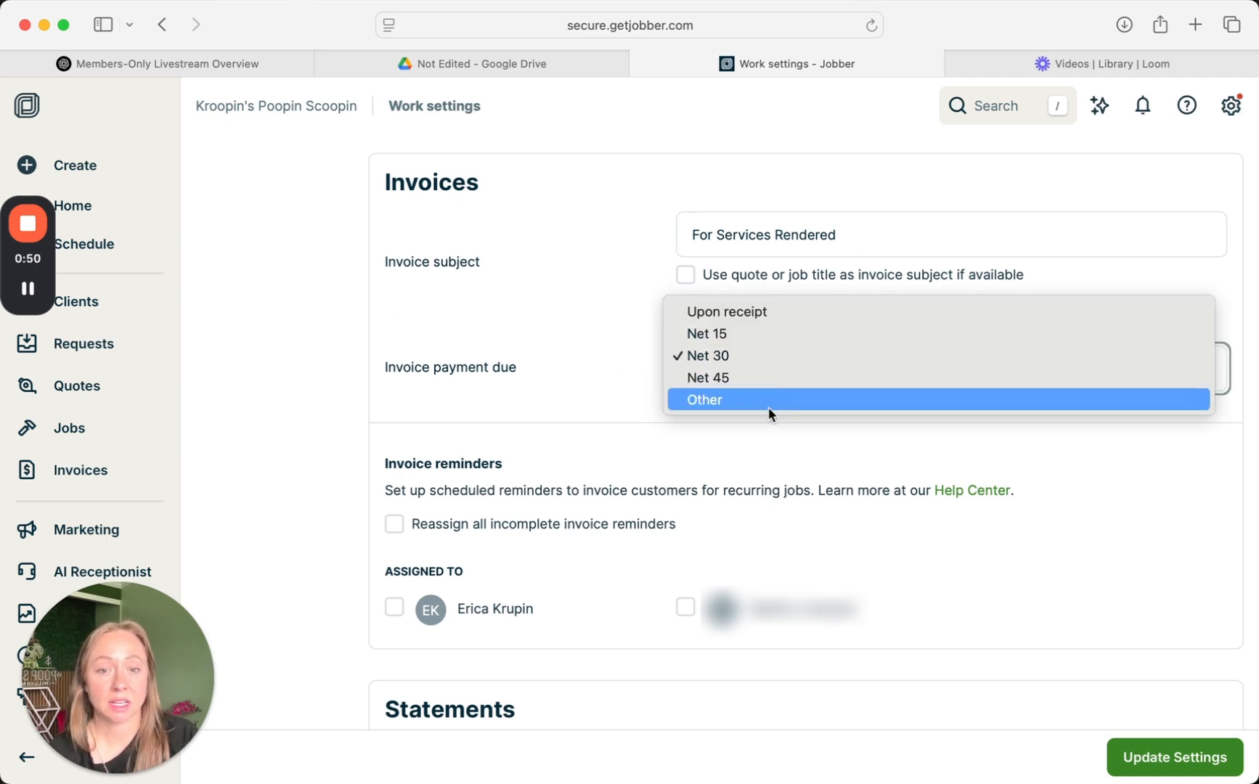
Set invoice payment due to Other with 1 day.
{"action": "left_click", "coordinate": [706, 399]}
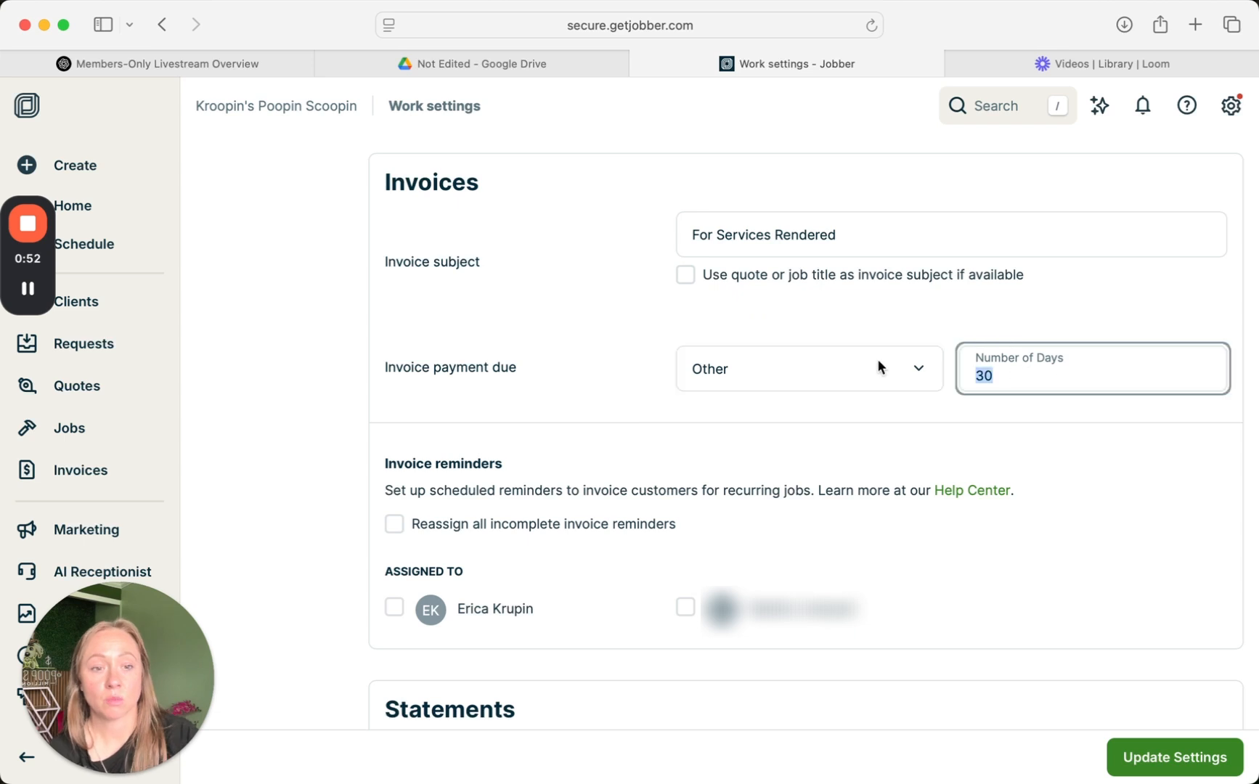
{"action": "type", "text": "1"}
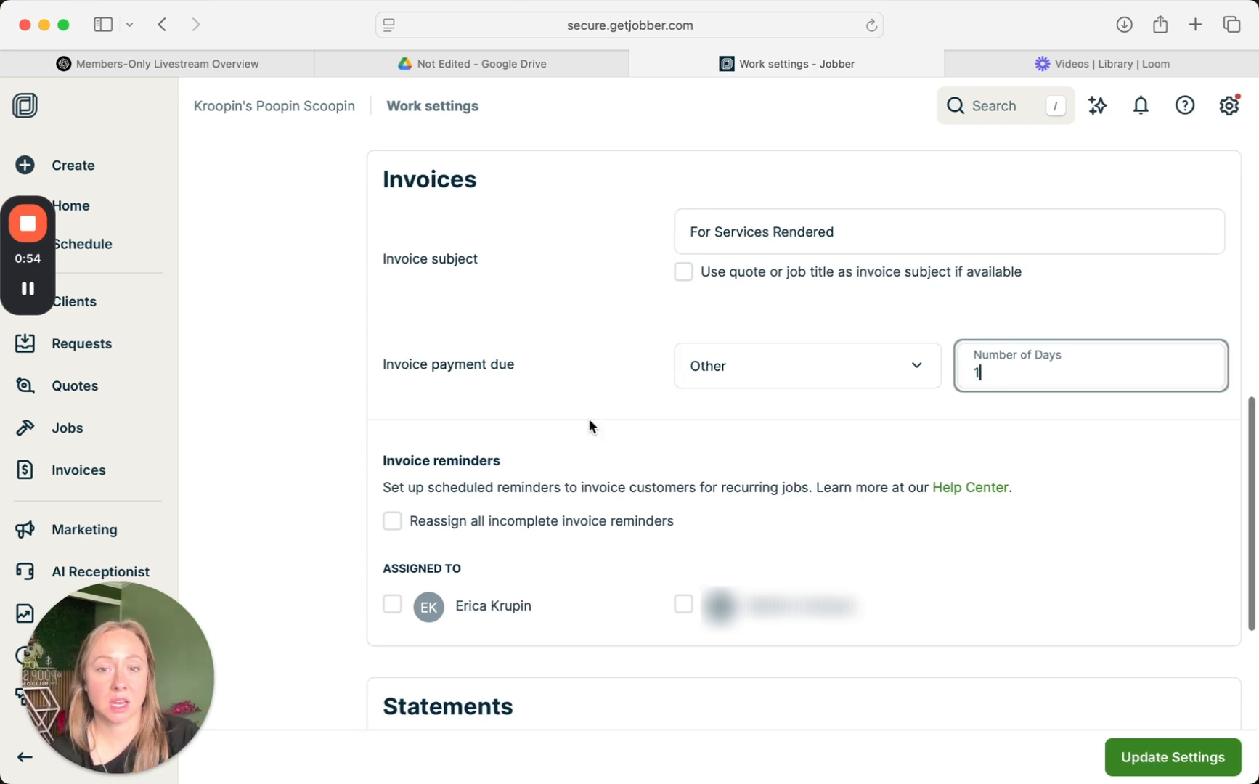
{"action": "scroll", "scroll_direction": "down", "scroll_amount": 3}
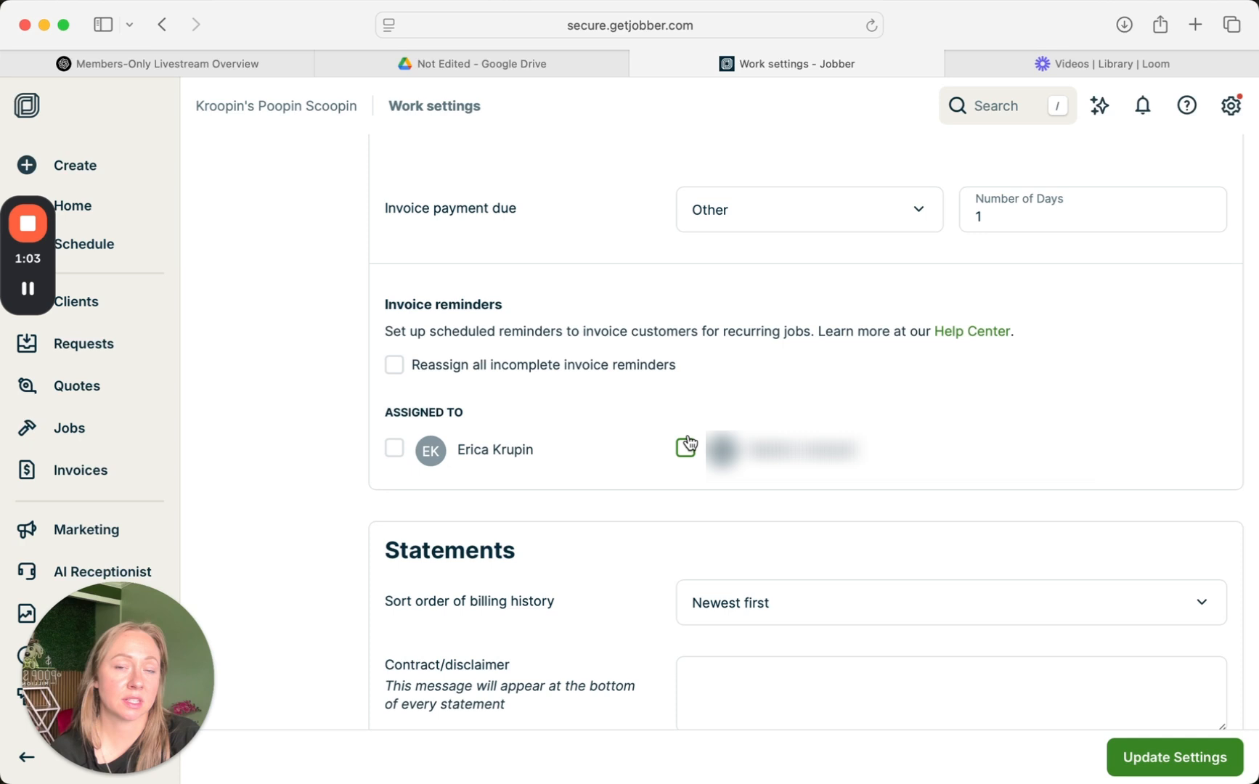
Tick the first team member under Invoice reminders > Assigned to.
{"action": "left_click", "coordinate": [394, 448]}
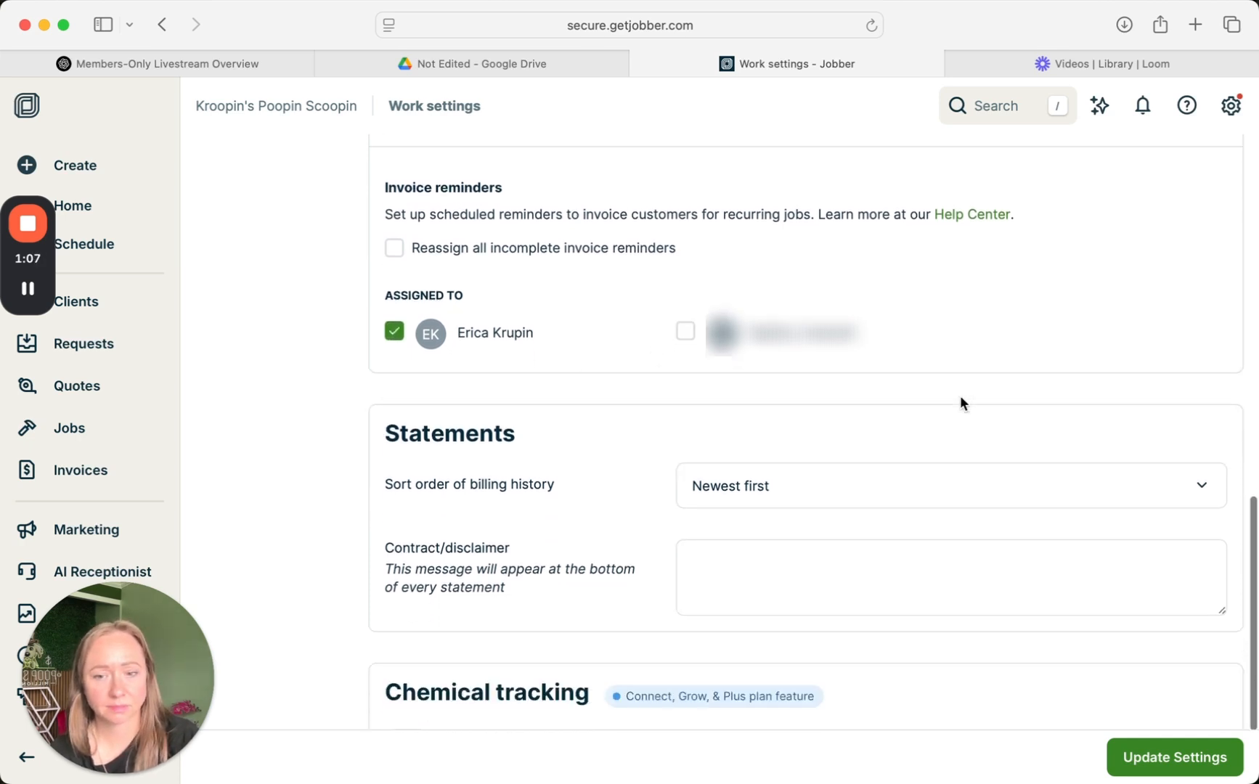
{"action": "scroll", "scroll_direction": "down", "scroll_amount": 3}
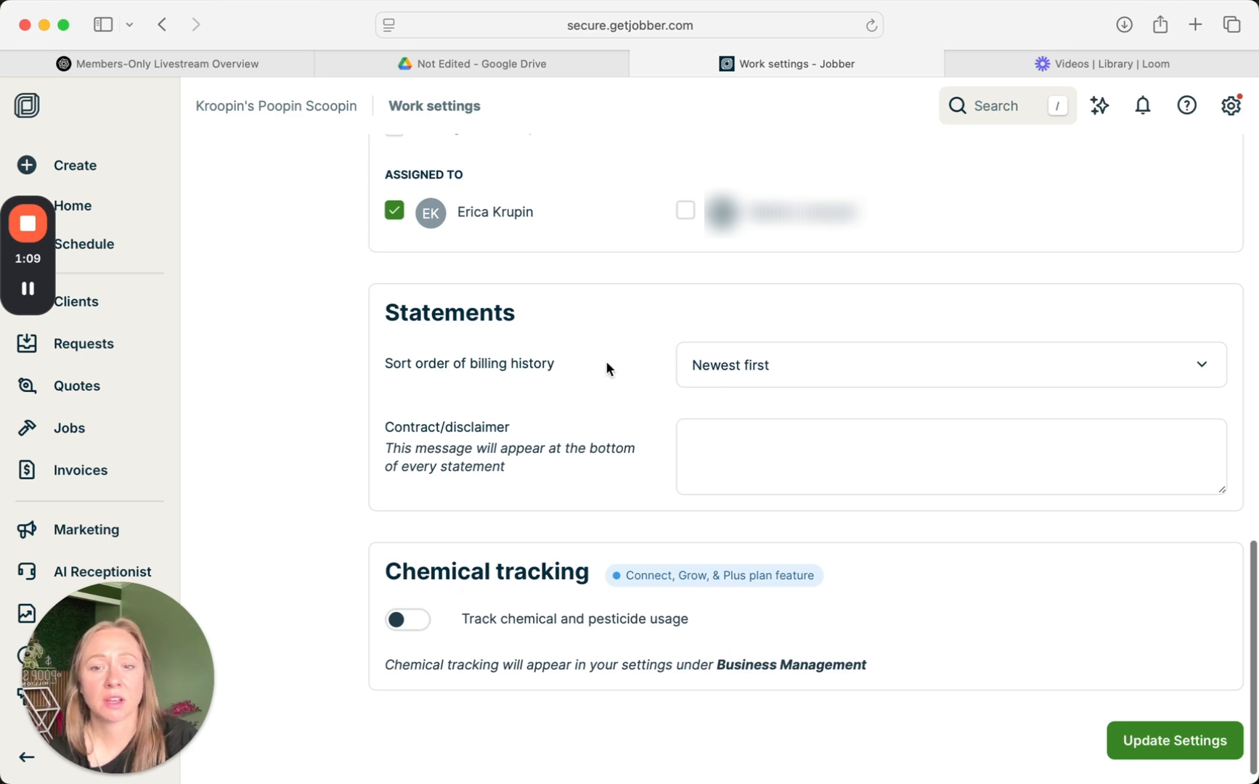
{"action": "mouse_move", "coordinate": [760, 377]}
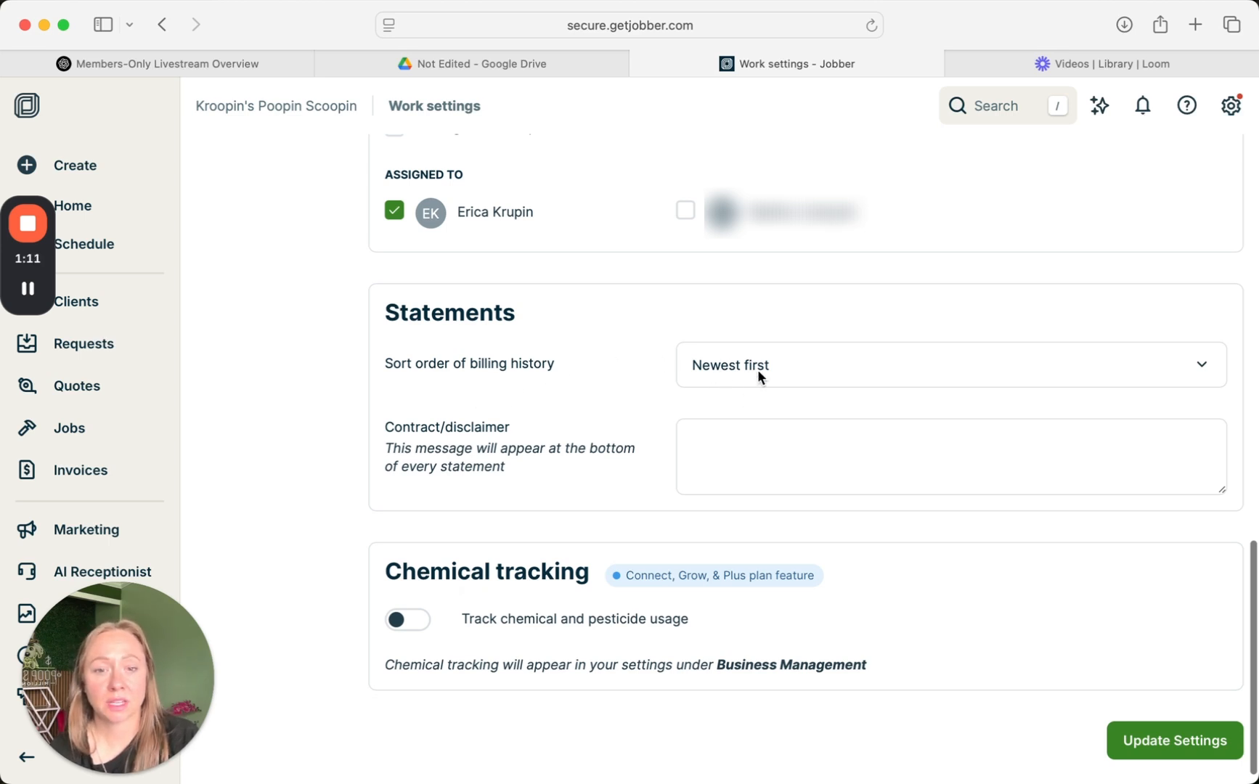
Keep Statements sorted newest first, leave the disclaimer empty, and click Update Settings.
{"action": "left_click", "coordinate": [950, 365]}
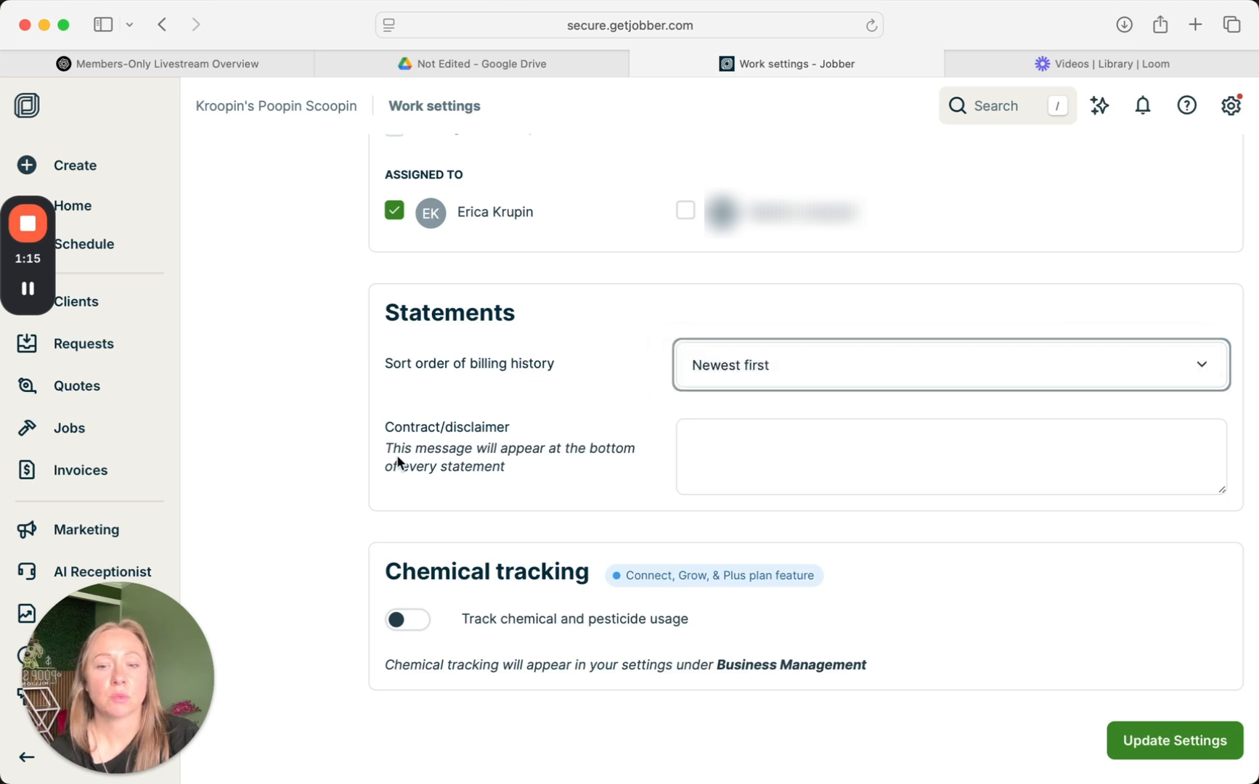
{"action": "left_click", "coordinate": [950, 456]}
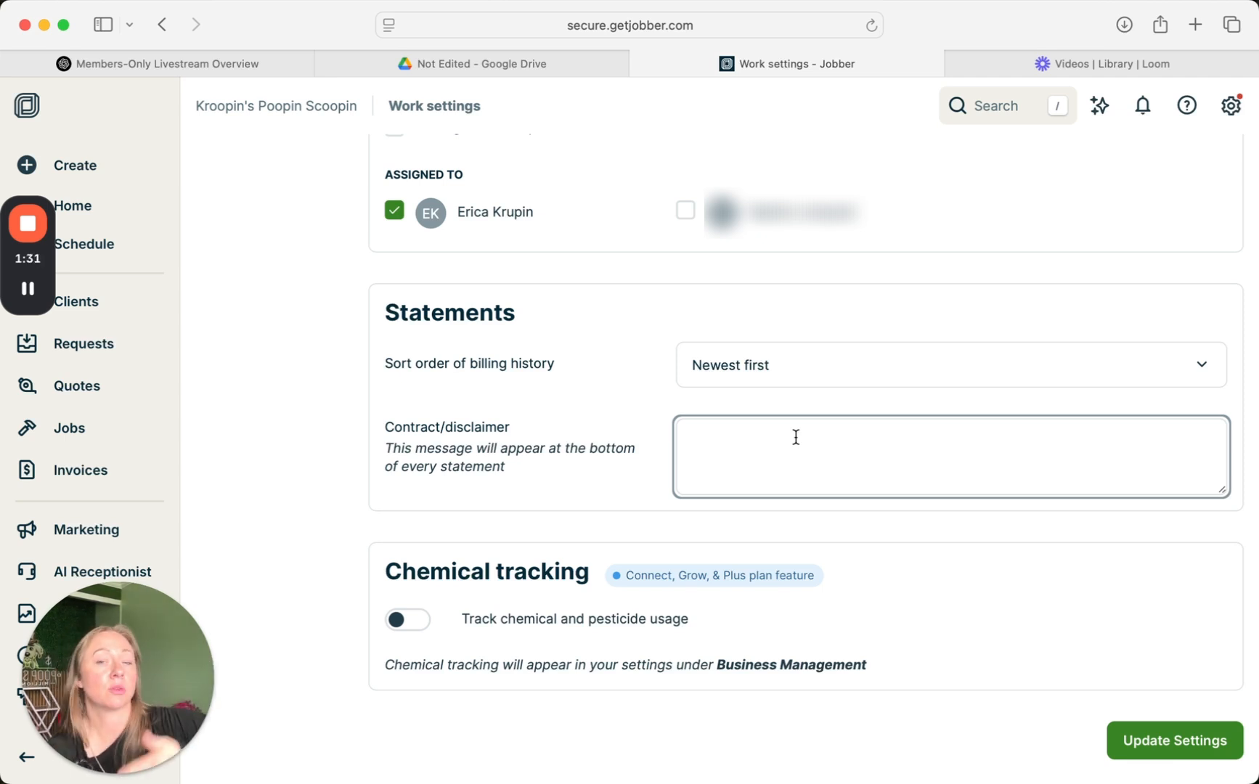
{"action": "left_click", "coordinate": [795, 437]}
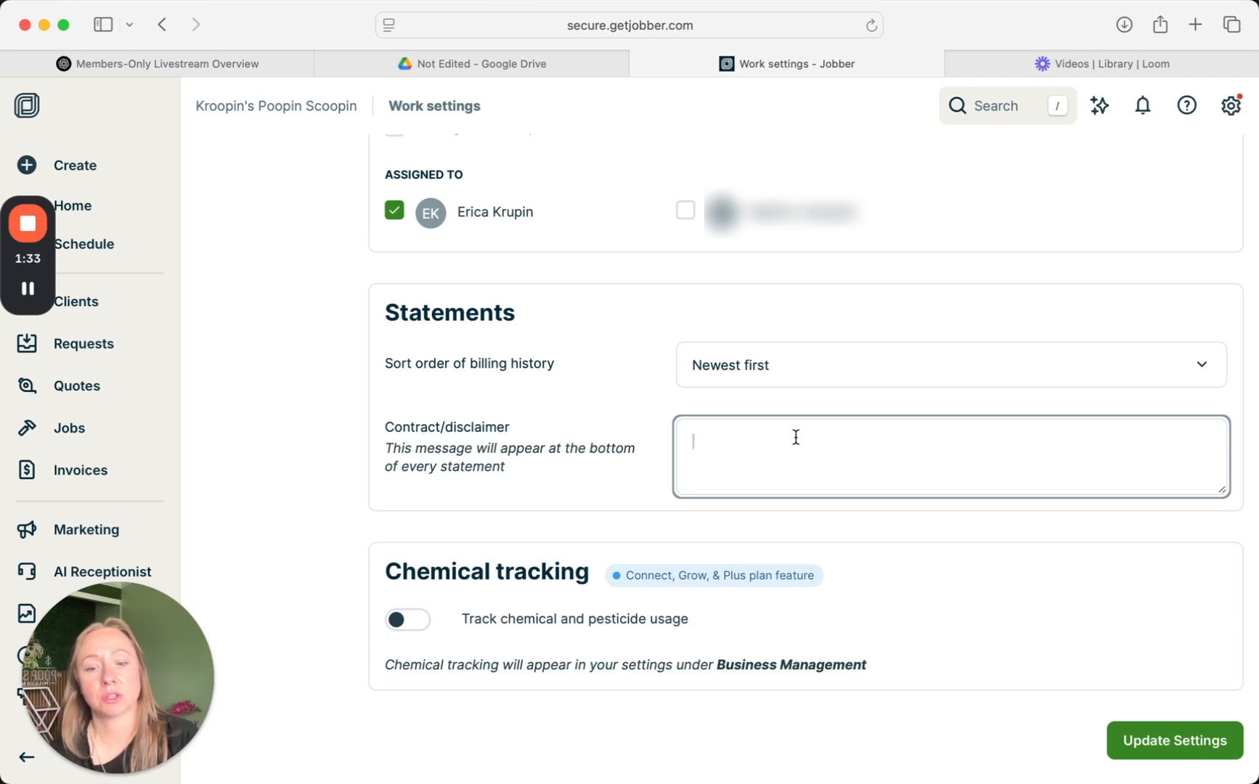
{"action": "scroll", "scroll_direction": "down", "scroll_amount": 3}
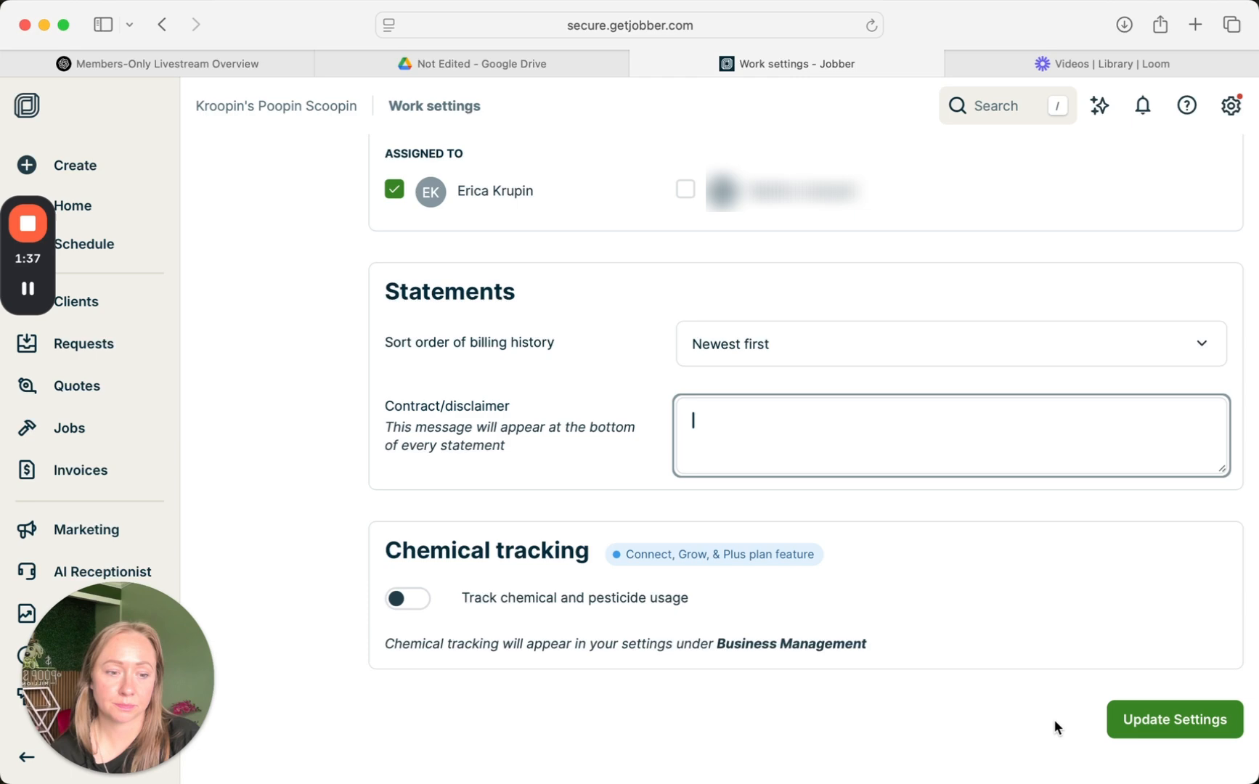
{"action": "left_click", "coordinate": [1174, 719]}
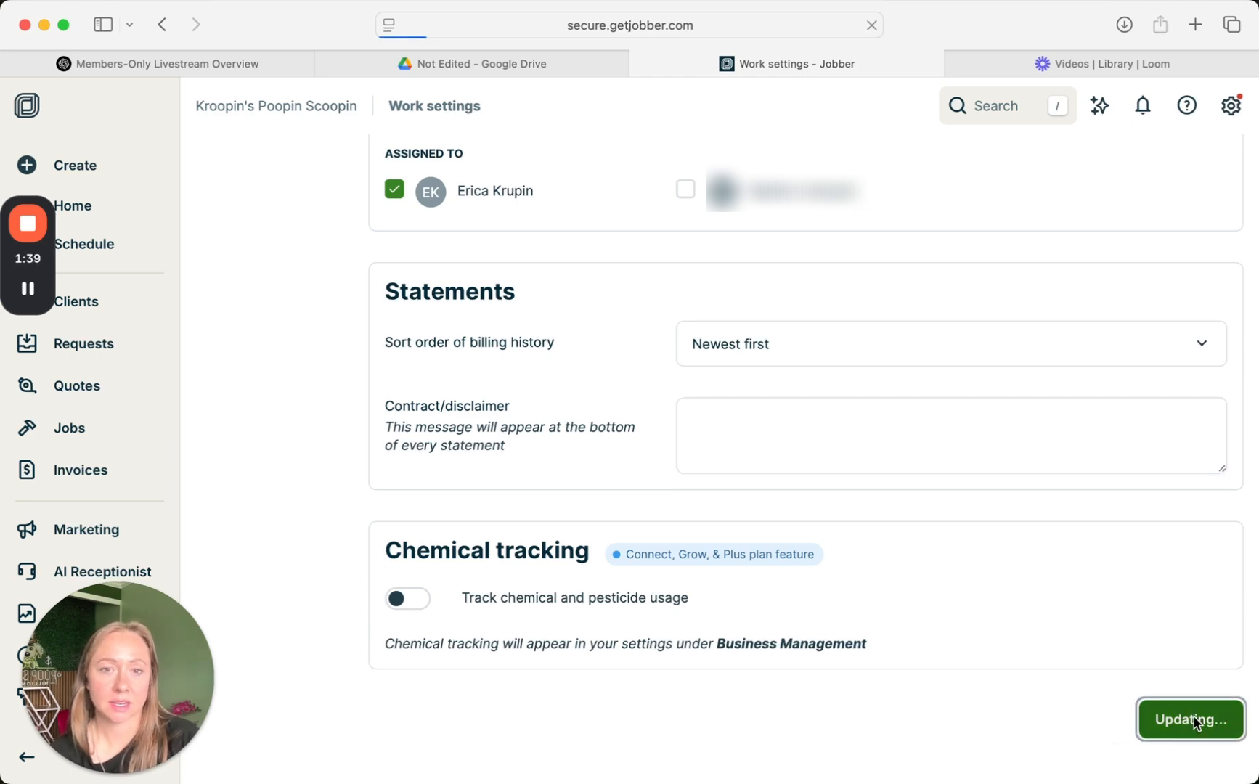